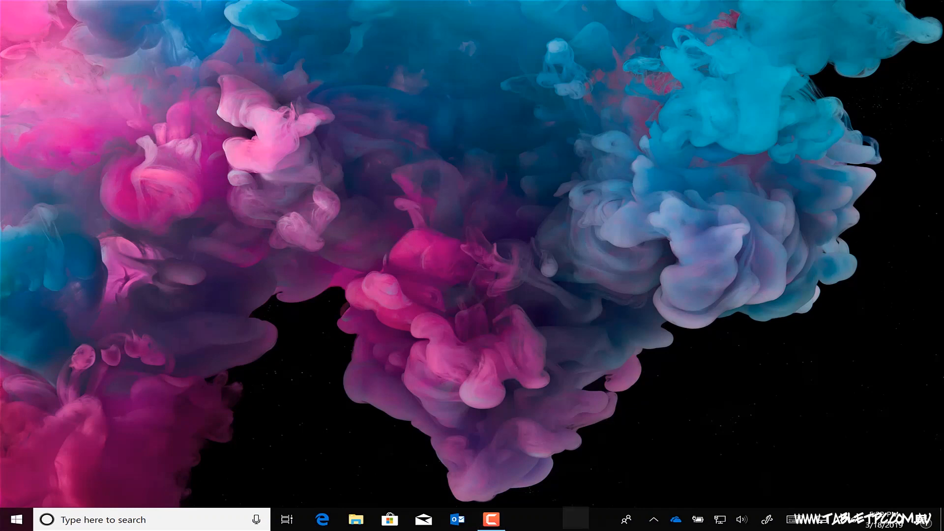
Step: Launch Task Manager from the taskbar's right-click menu
right_click(572, 519)
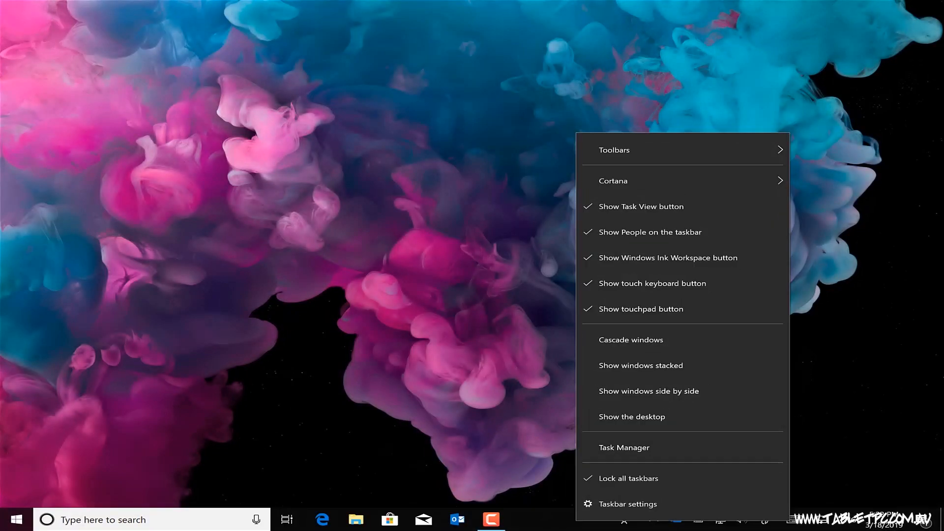
click(624, 448)
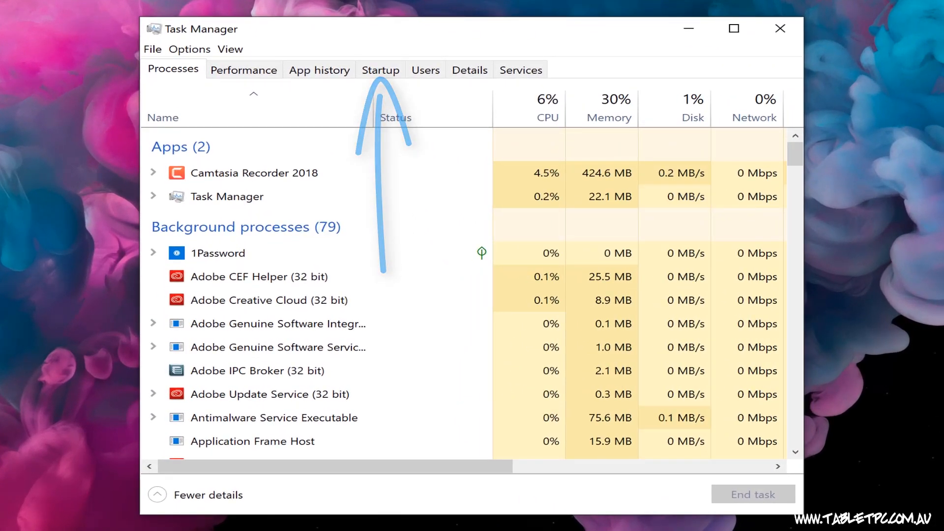
Step: Switch to the Startup tab and select Adobe Creative Cloud in the startup list
click(380, 69)
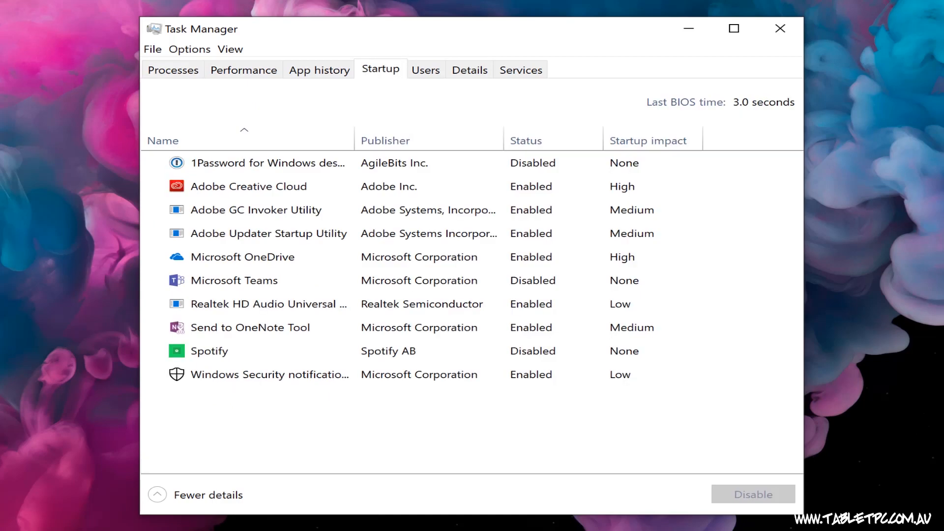
click(163, 140)
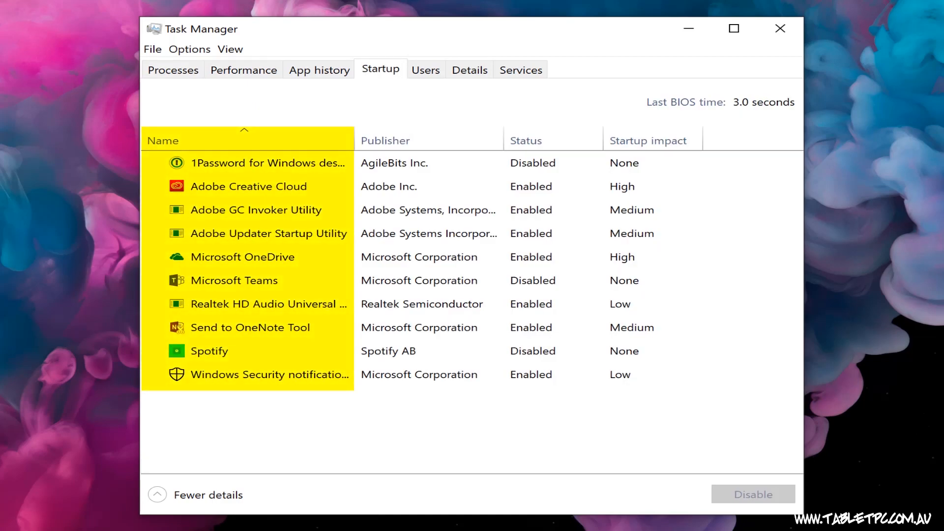
click(648, 140)
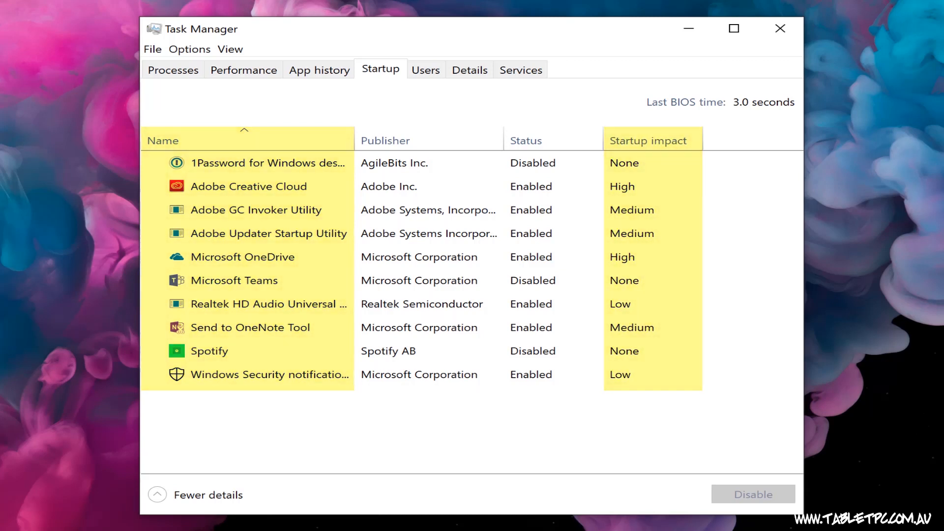
click(247, 185)
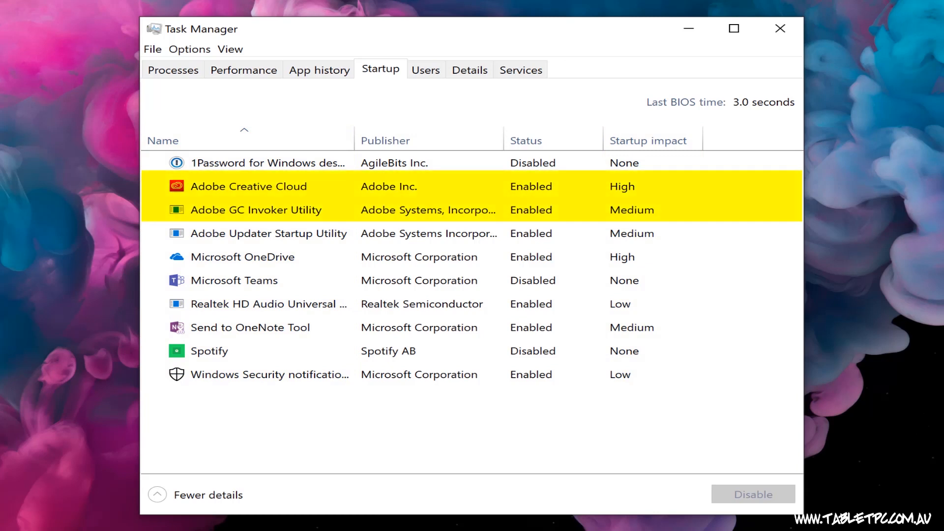
click(248, 186)
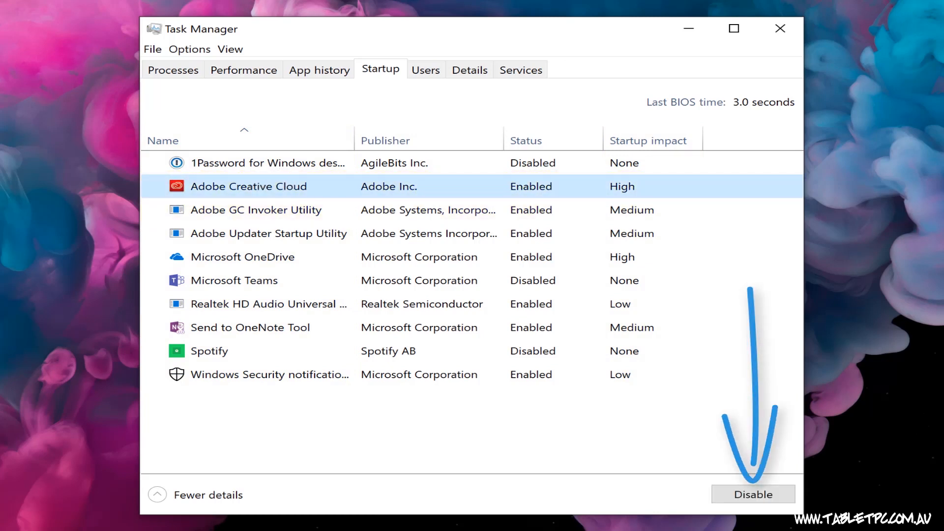
Step: Disable Adobe Creative Cloud at startup and select Adobe GC Invoker Utility
click(753, 494)
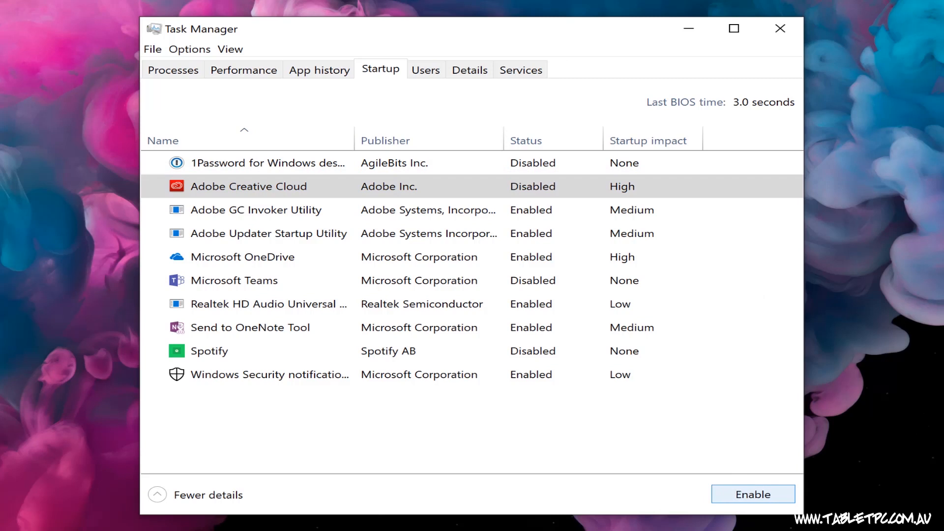
click(255, 209)
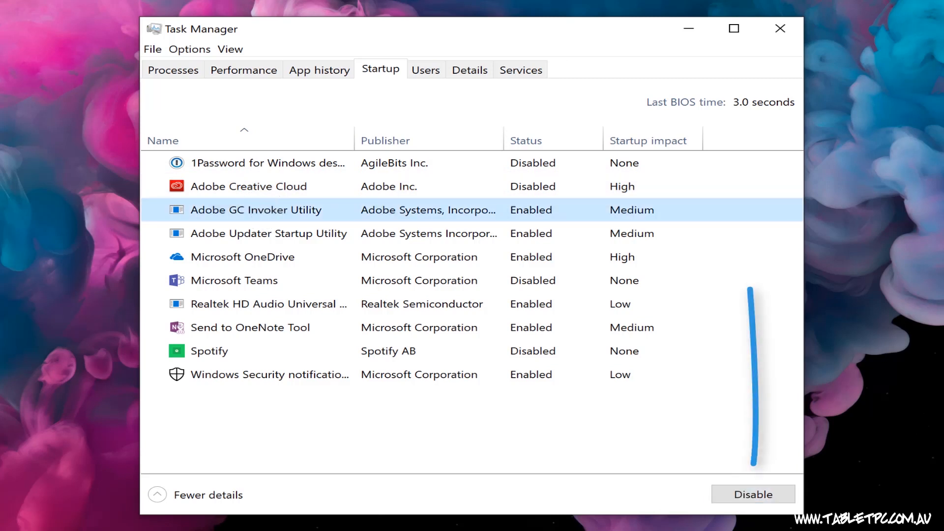